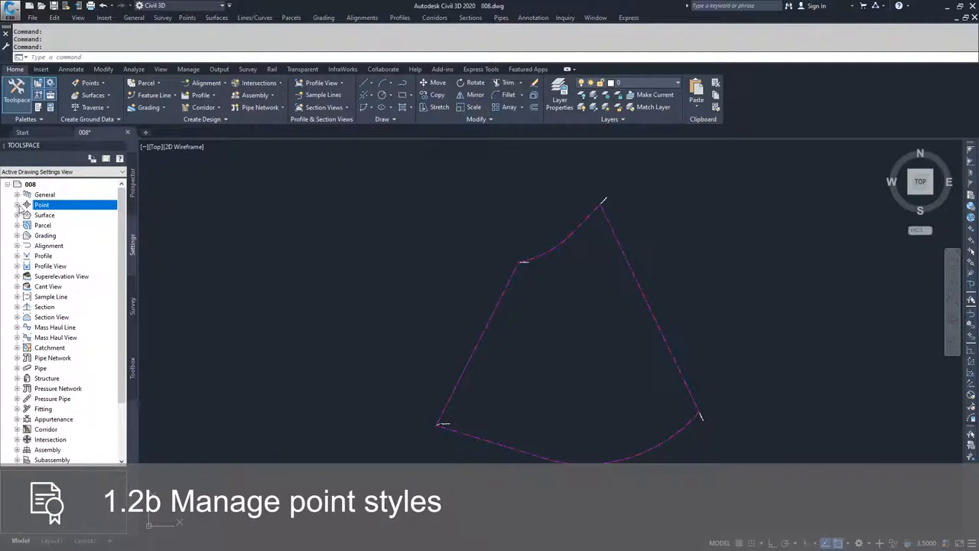
Step: Expand Point settings to list existing point styles such as Basic, Benchmark and Bound
click(17, 205)
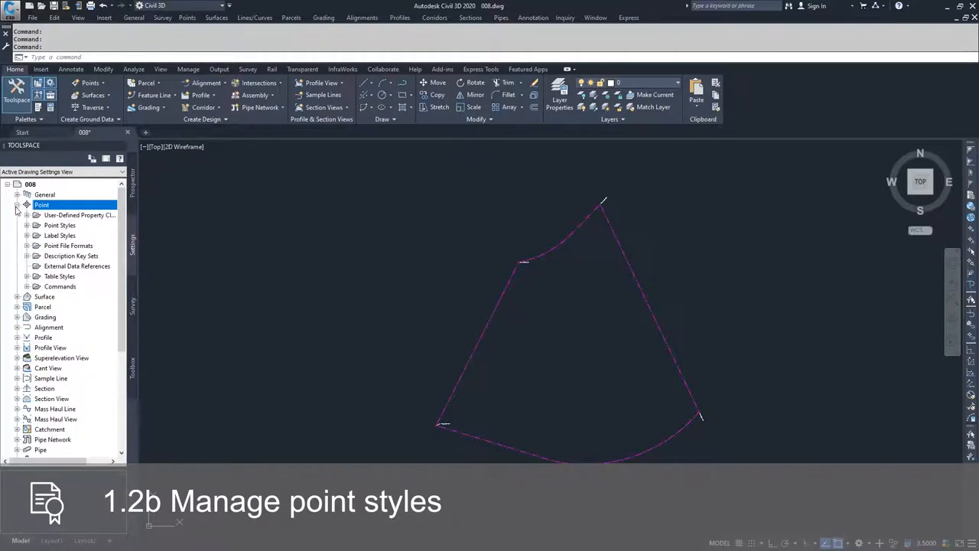
mouse_move(28, 229)
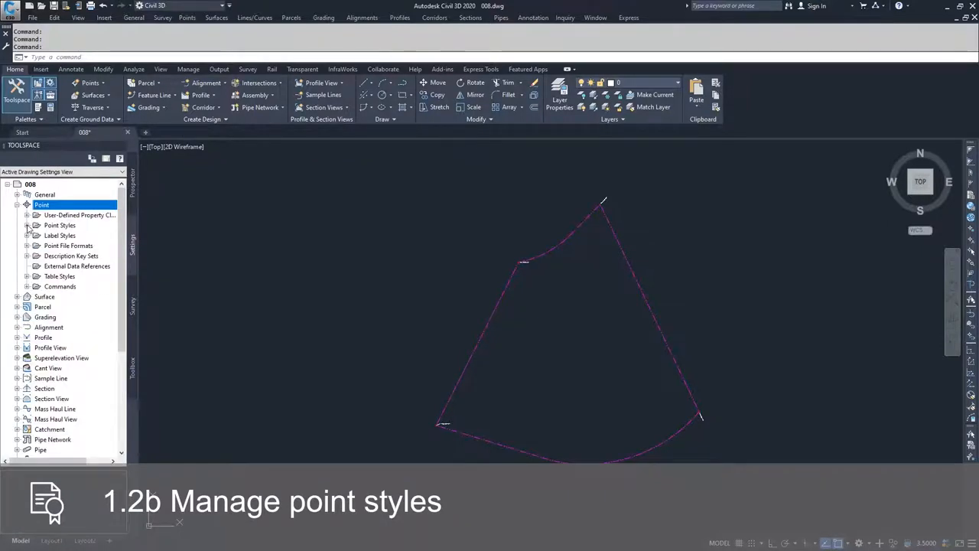
click(27, 225)
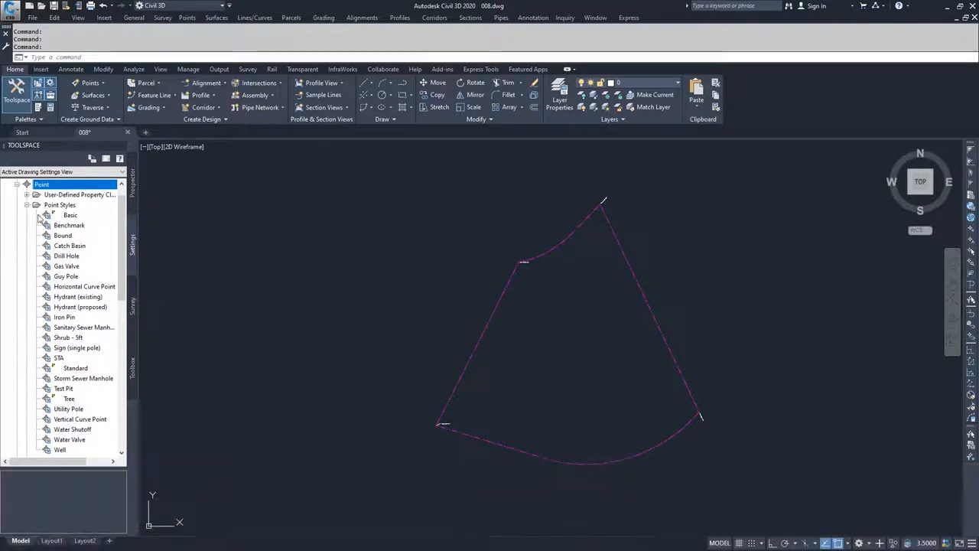
mouse_move(86, 390)
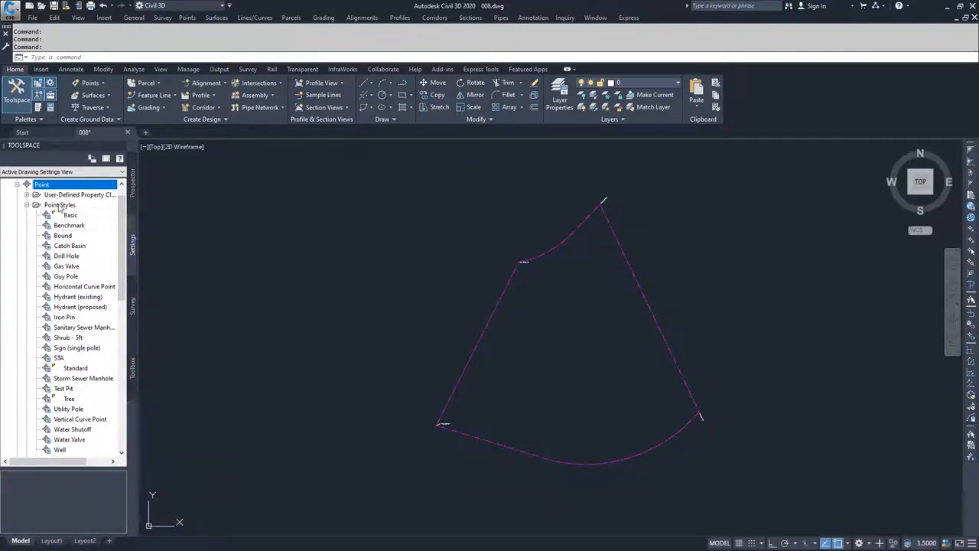
click(60, 205)
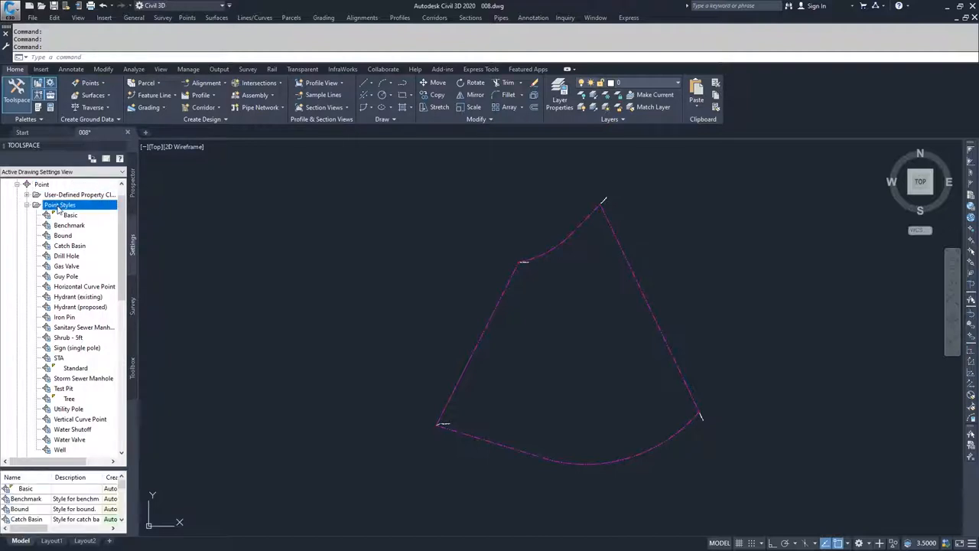
Step: Create a new point style from the Point Styles collection and name it CALC
right_click(59, 205)
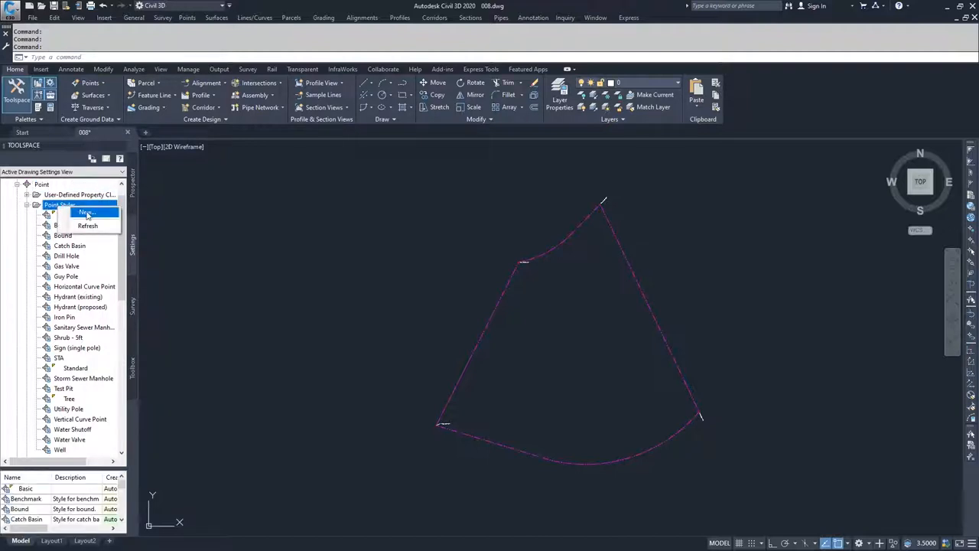
click(85, 212)
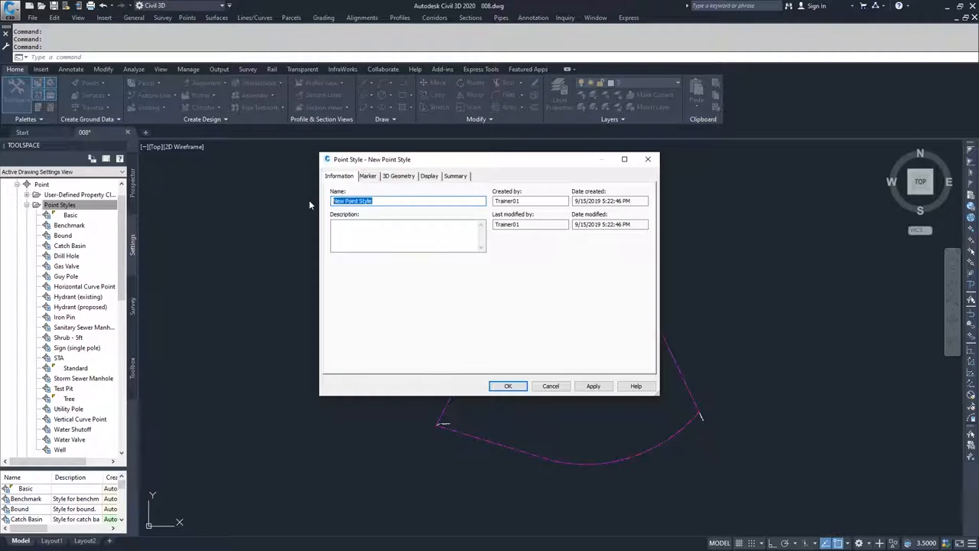
text(CALC)
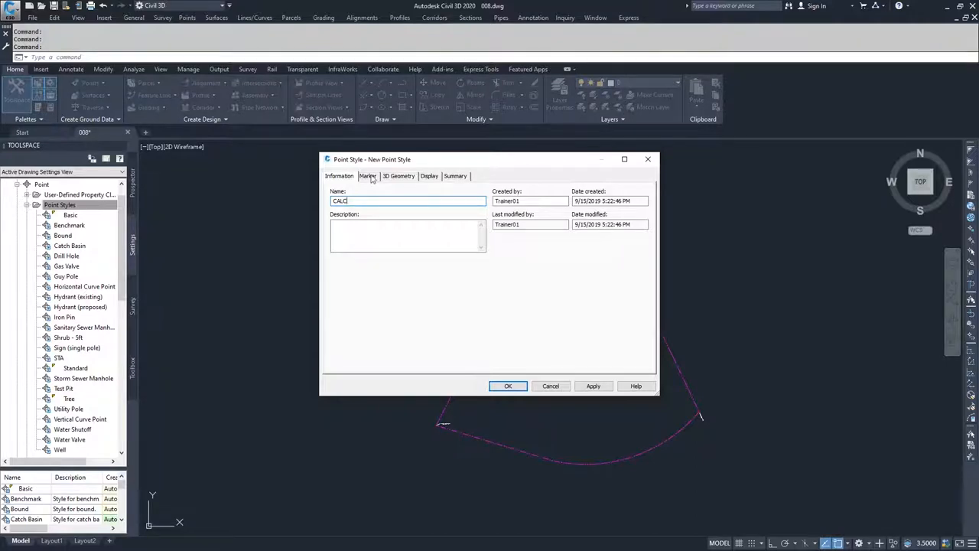
Step: On the Marker tab, keep the custom marker option for the CALC style
click(368, 176)
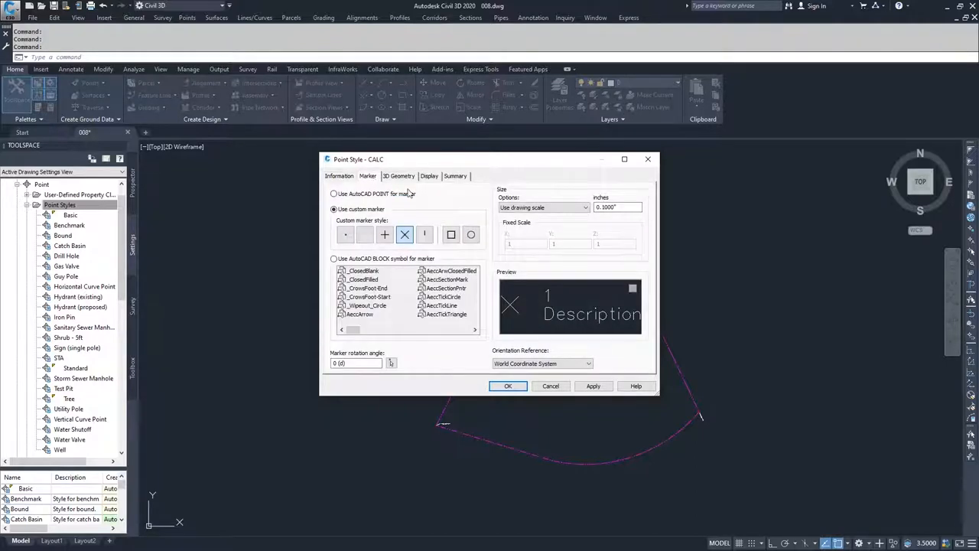
mouse_move(404, 206)
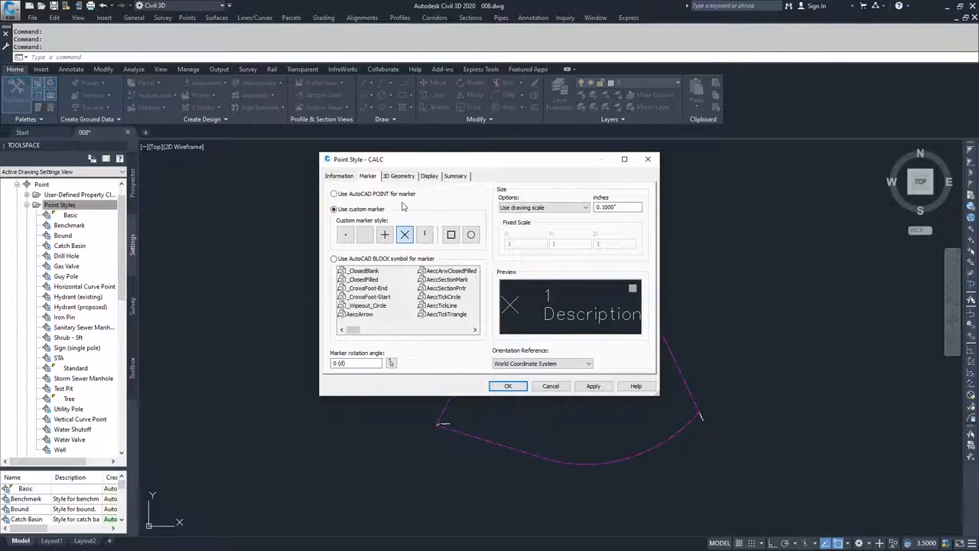
mouse_move(367, 197)
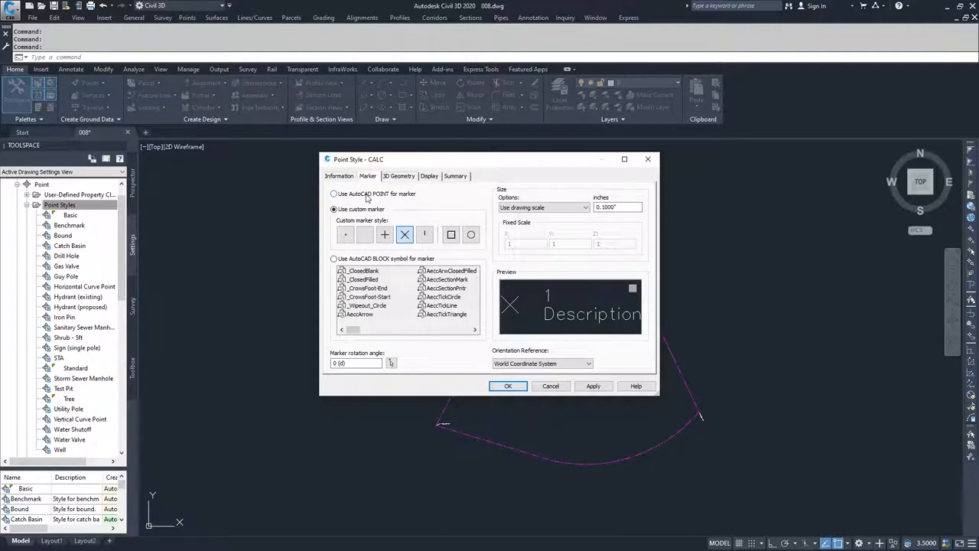
click(333, 209)
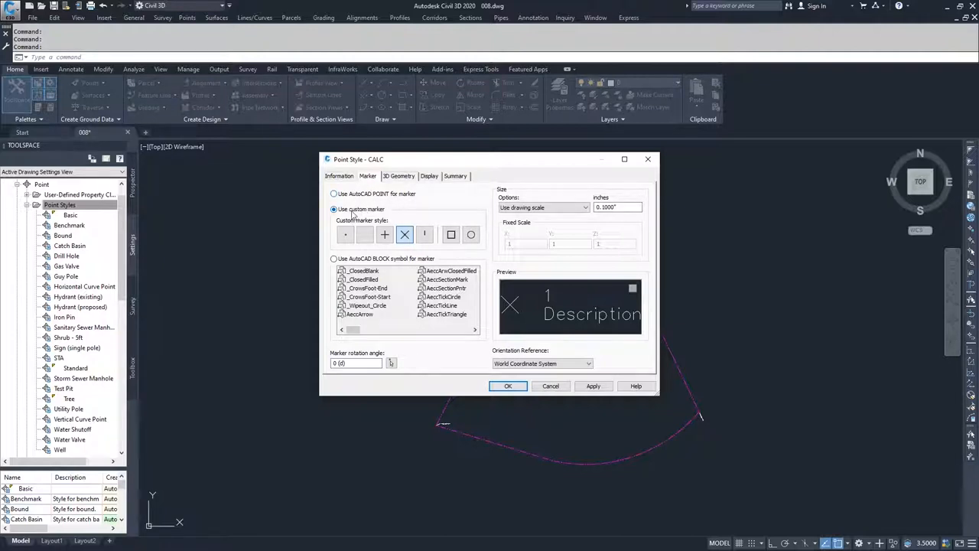
click(471, 235)
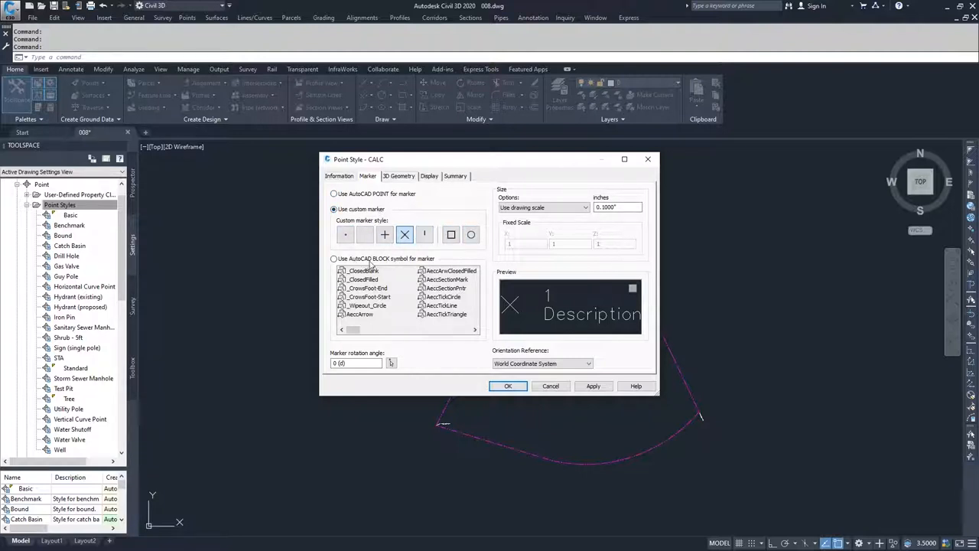
mouse_move(448, 262)
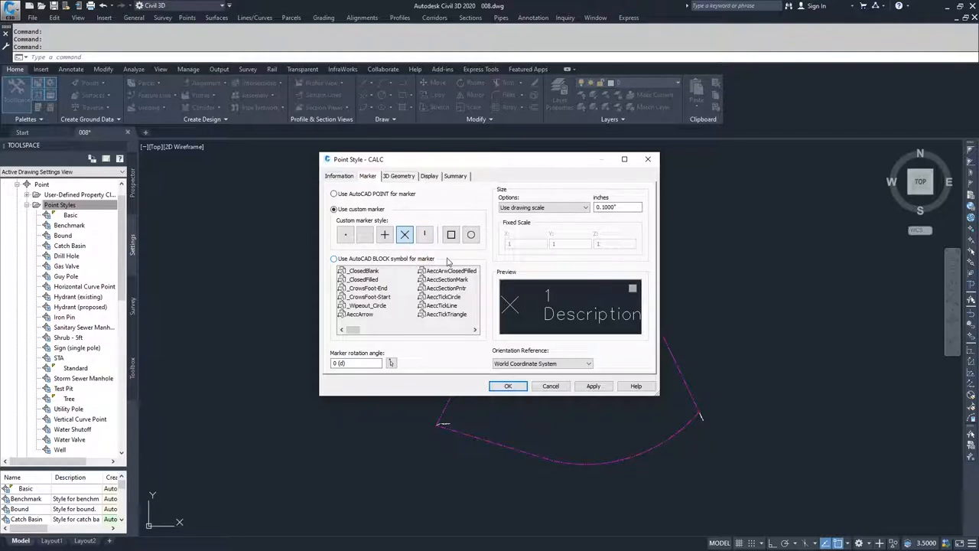
click(356, 363)
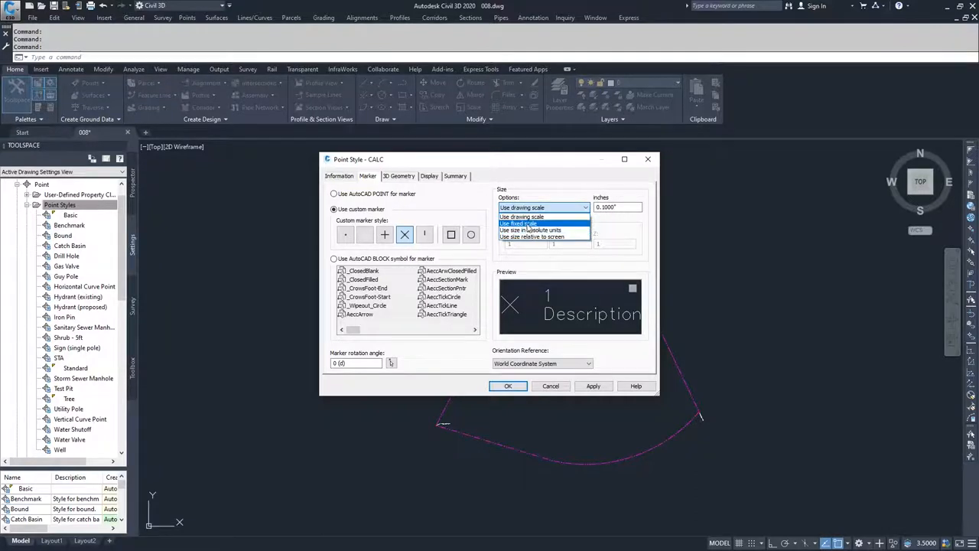
mouse_move(530, 230)
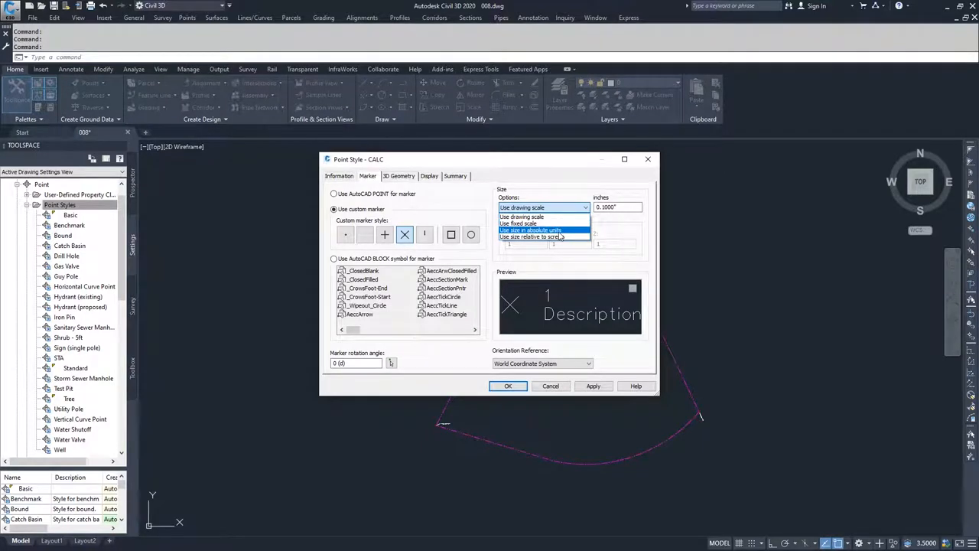
mouse_move(545, 237)
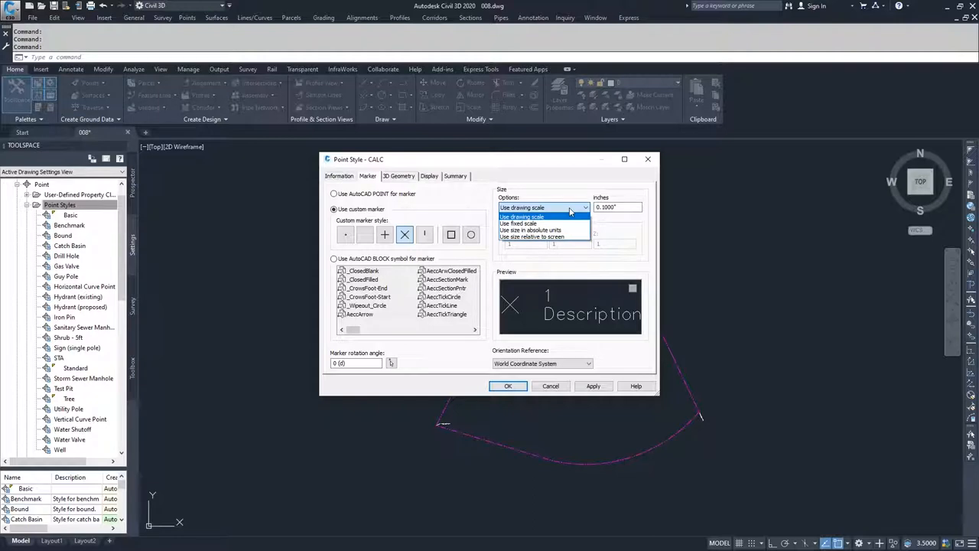
Step: Keep drawing-scale sizing and choose a plus-sign marker enclosed by a circle
click(522, 216)
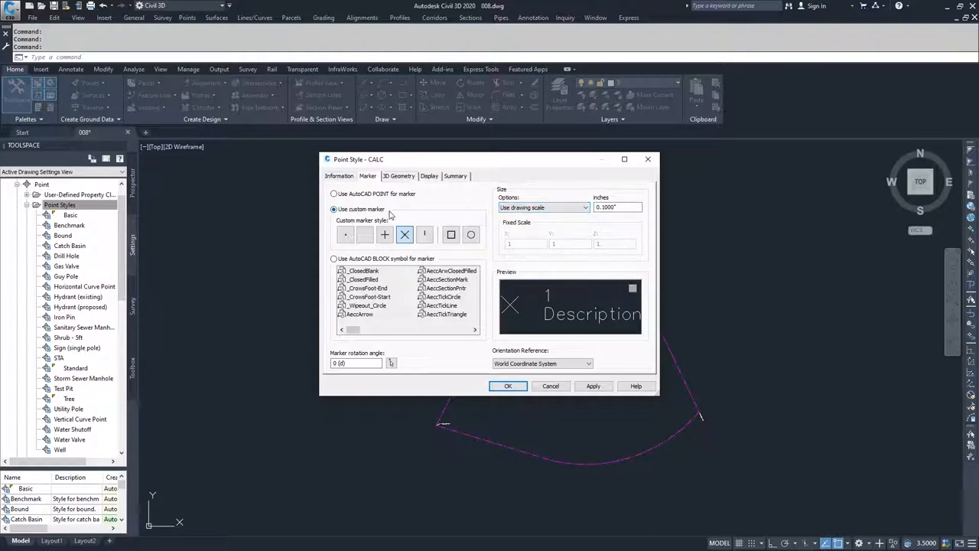
click(385, 234)
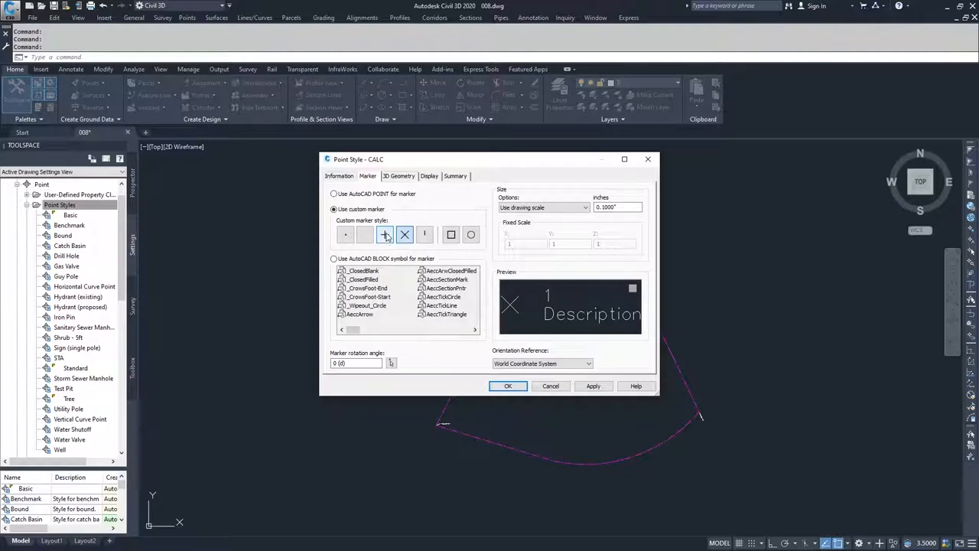
click(470, 234)
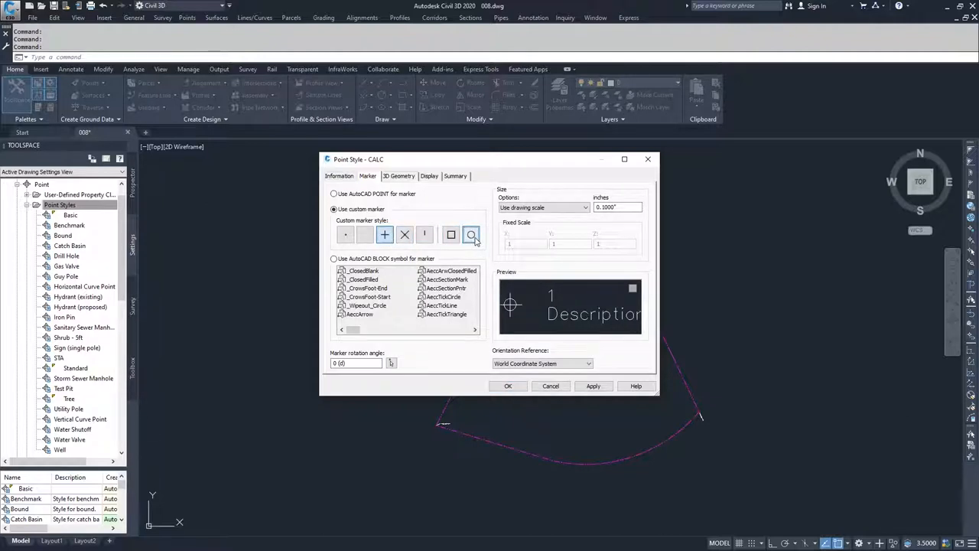
click(399, 176)
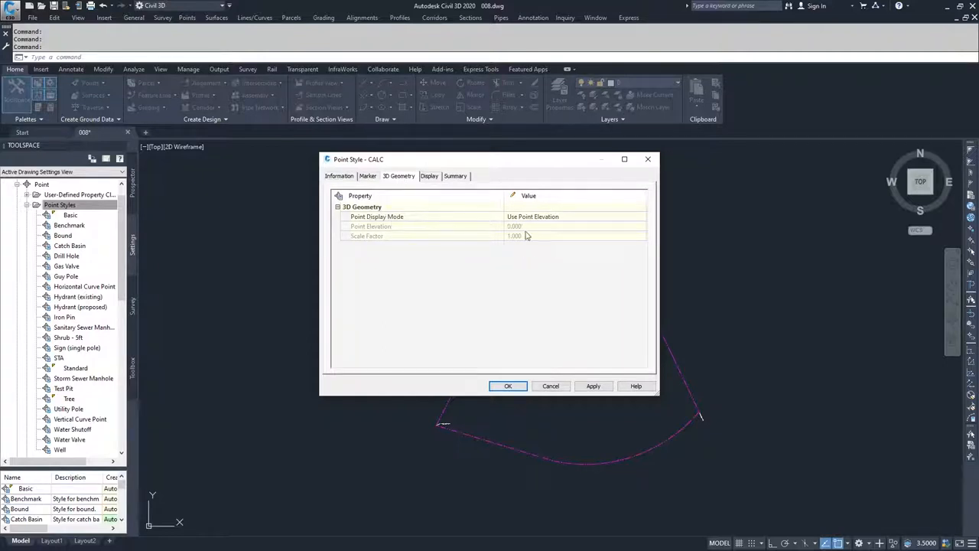
Step: Keep the CALC style's point display mode as Use Point Elevation
click(573, 216)
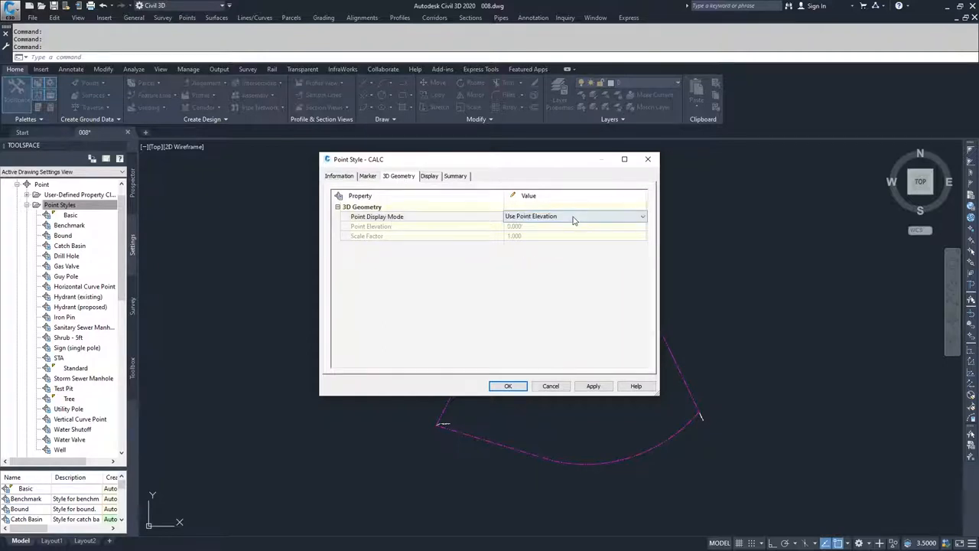
click(572, 216)
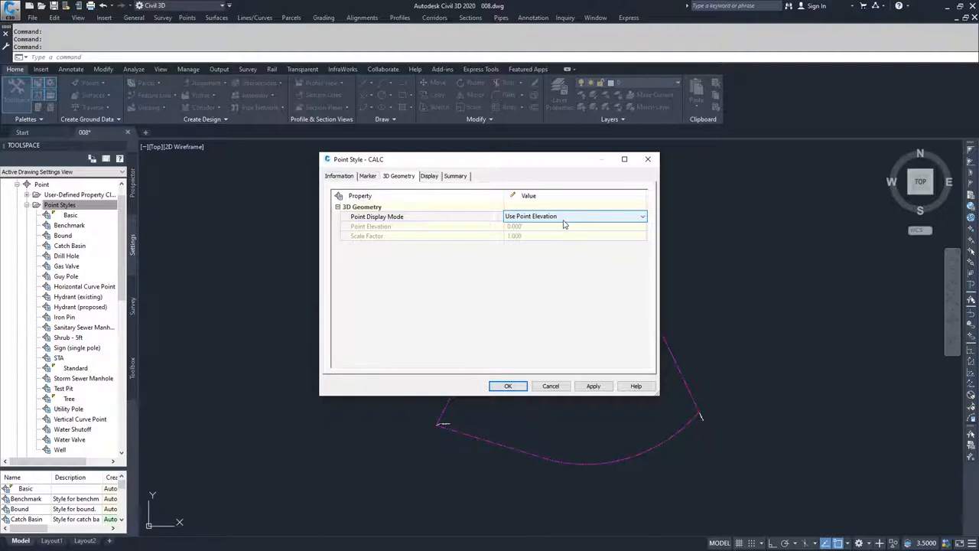
click(642, 216)
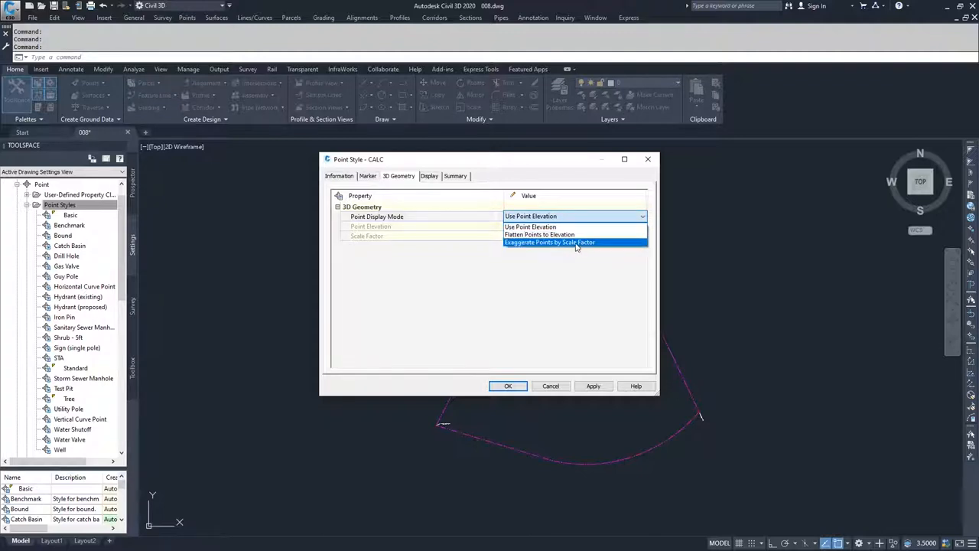
click(531, 226)
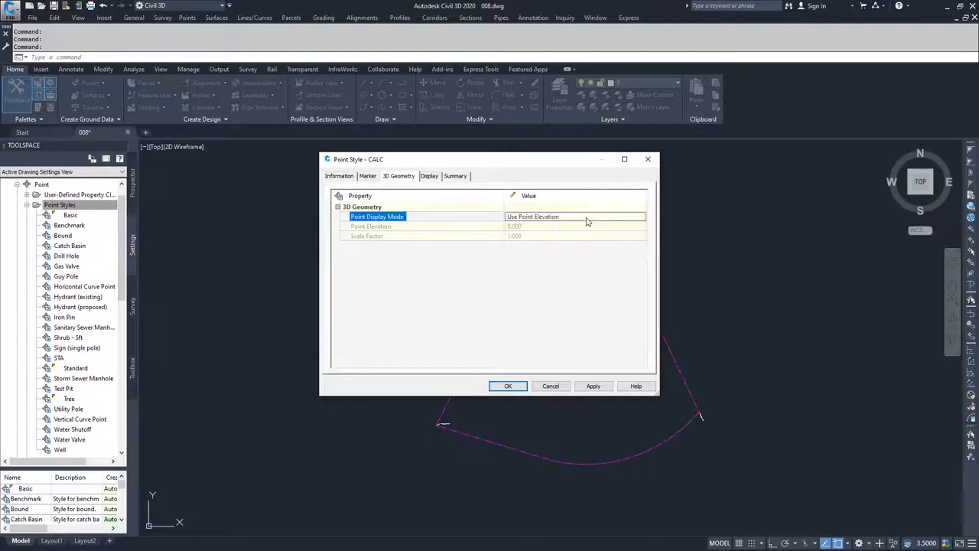
mouse_move(533, 202)
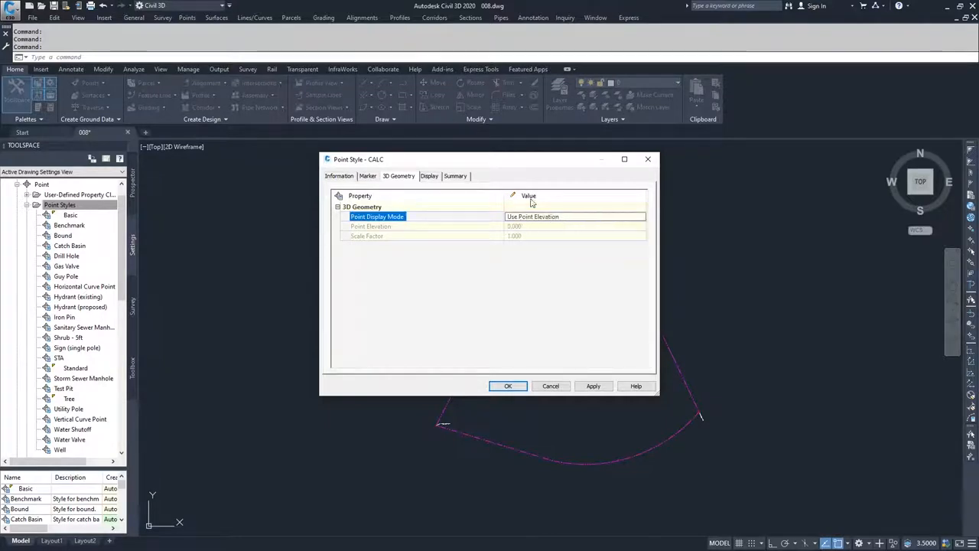
click(430, 176)
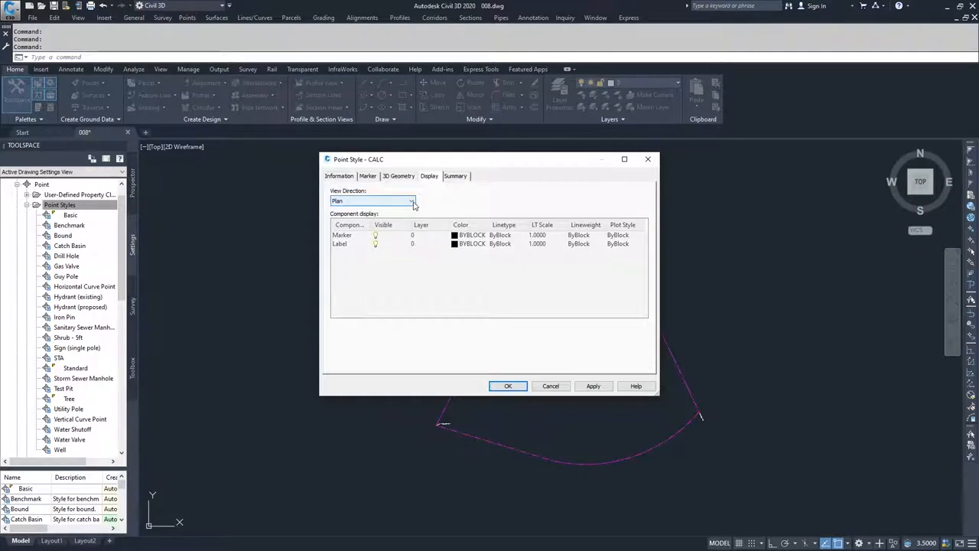
Step: Keep Plan as the view direction and show the CALC style summary
click(411, 200)
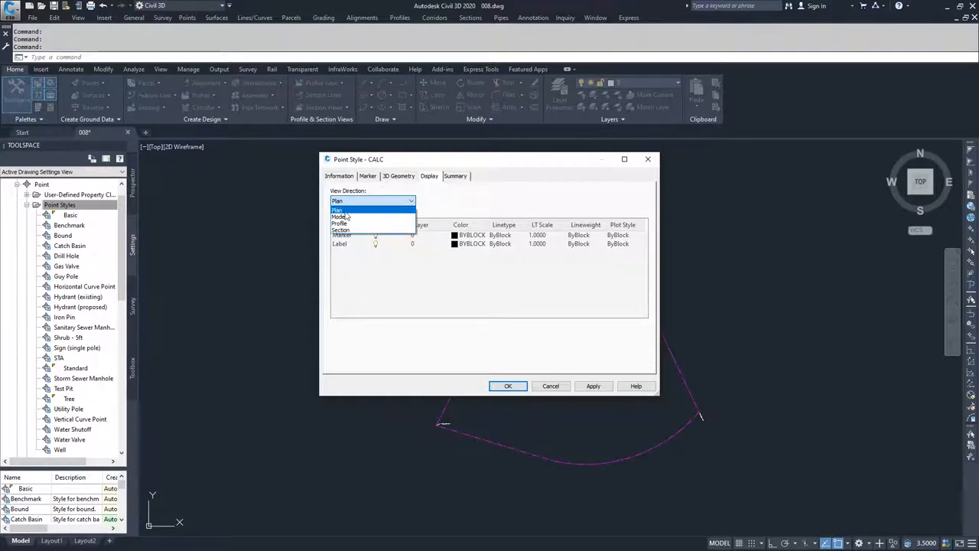
mouse_move(340, 230)
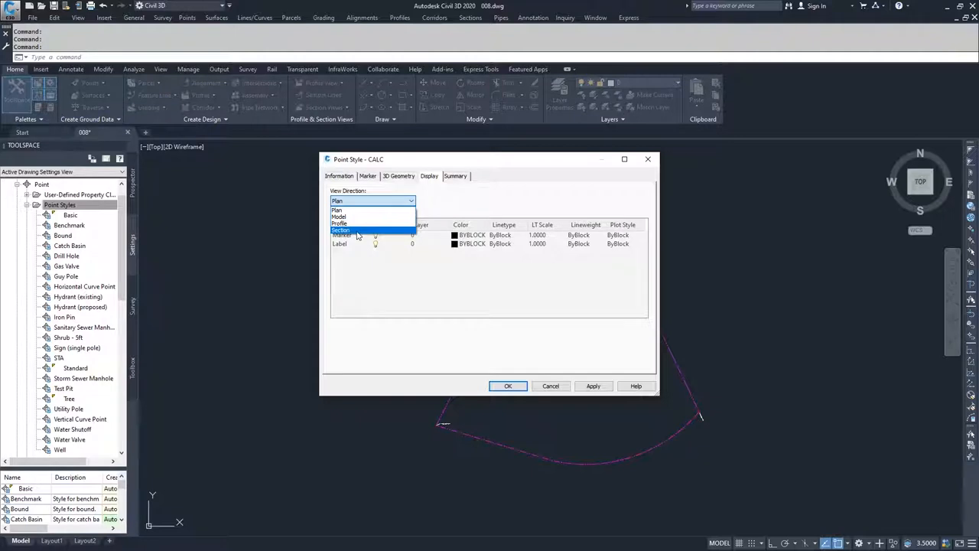
click(455, 176)
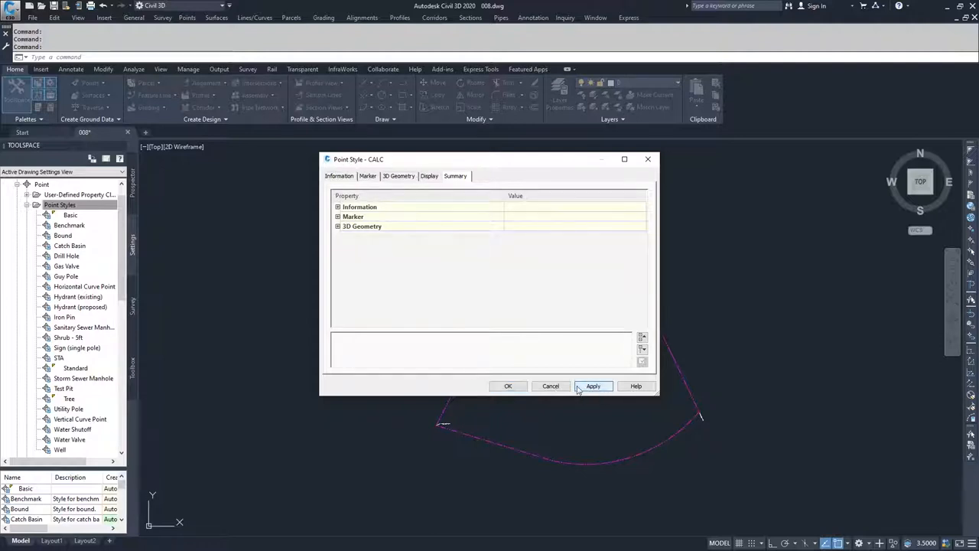
Step: Save the CALC point style and confirm it appears in the Point Styles list
click(508, 386)
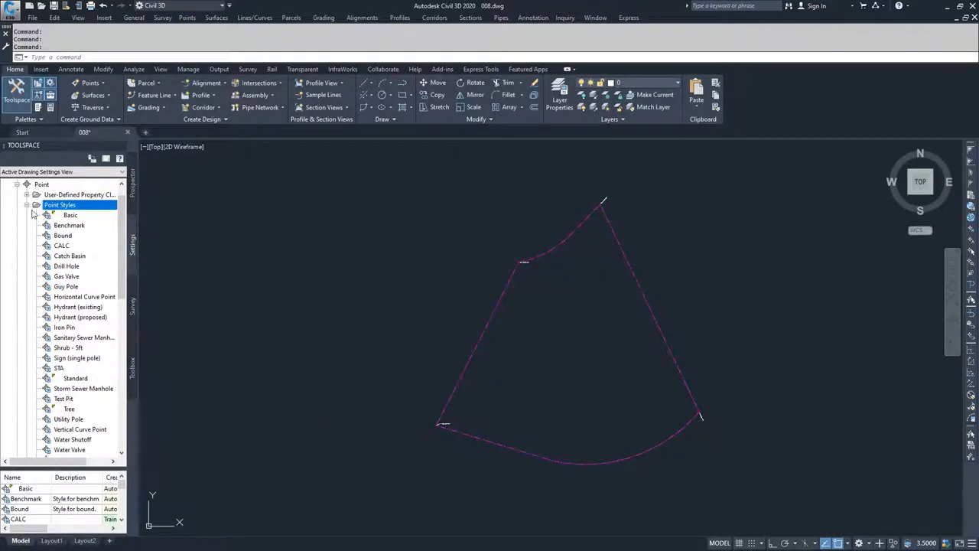
click(62, 246)
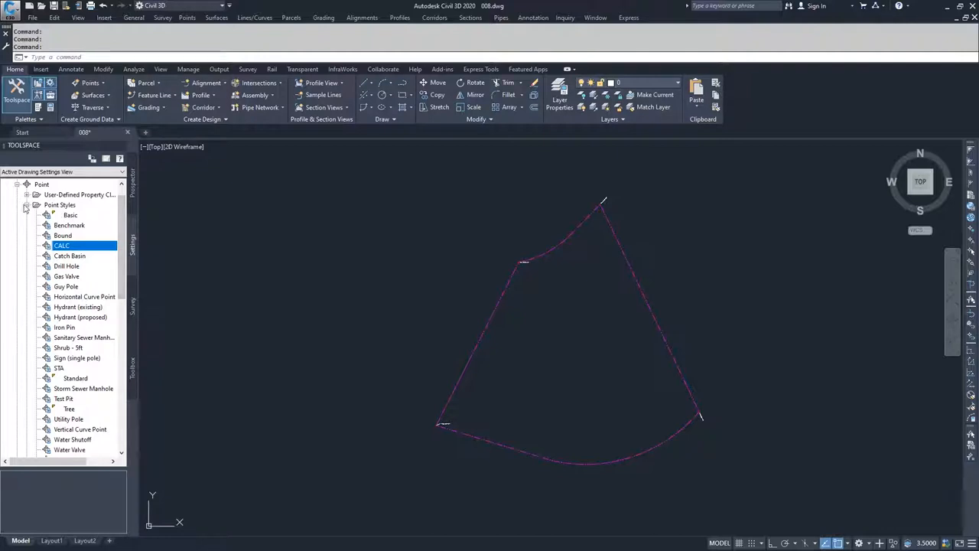
click(17, 185)
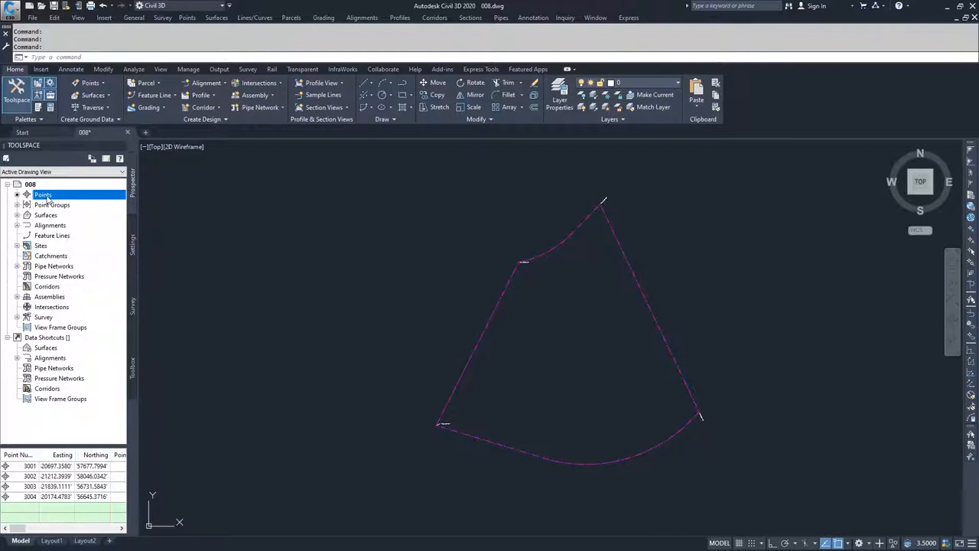
Step: Open Edit Points to confirm points 3001–3004 still use Standard style, cancelling style selection
right_click(43, 194)
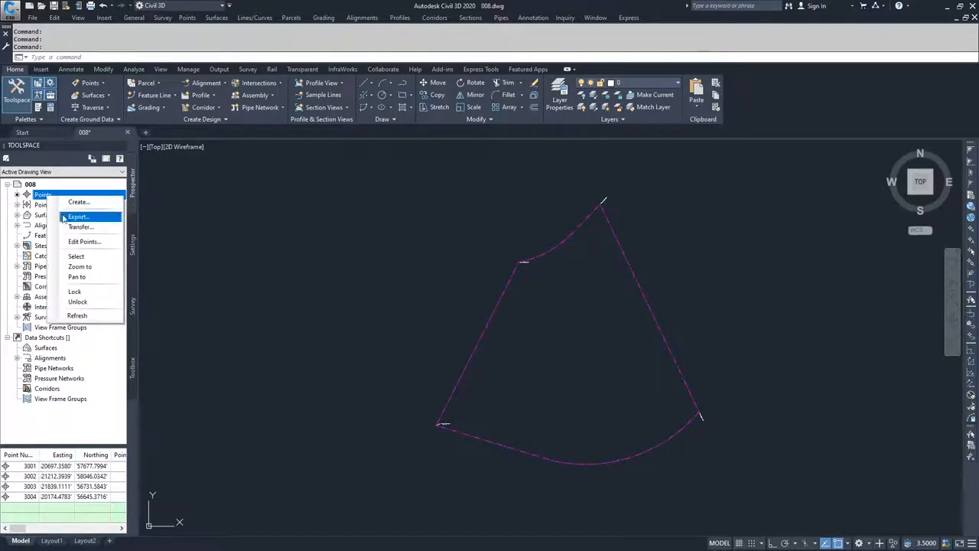
click(84, 242)
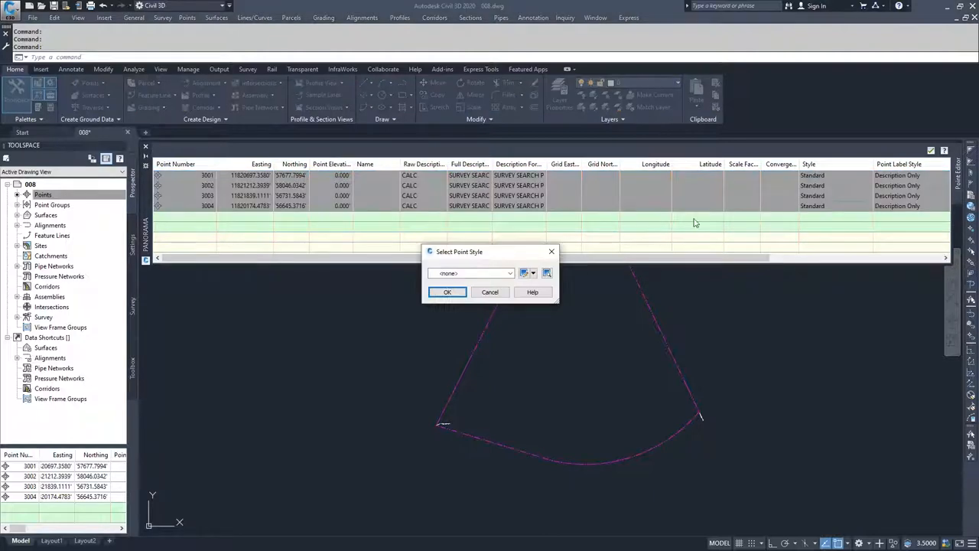
click(510, 273)
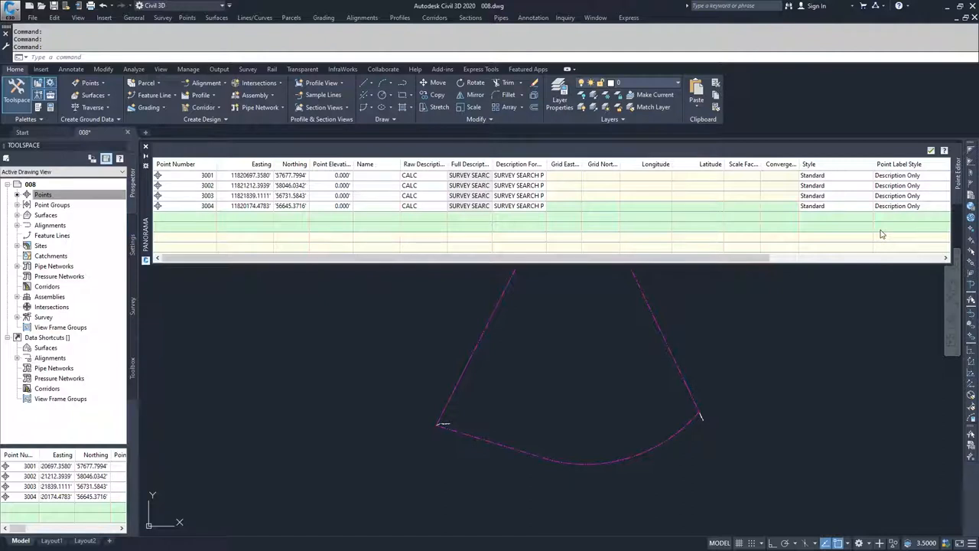
mouse_move(832, 196)
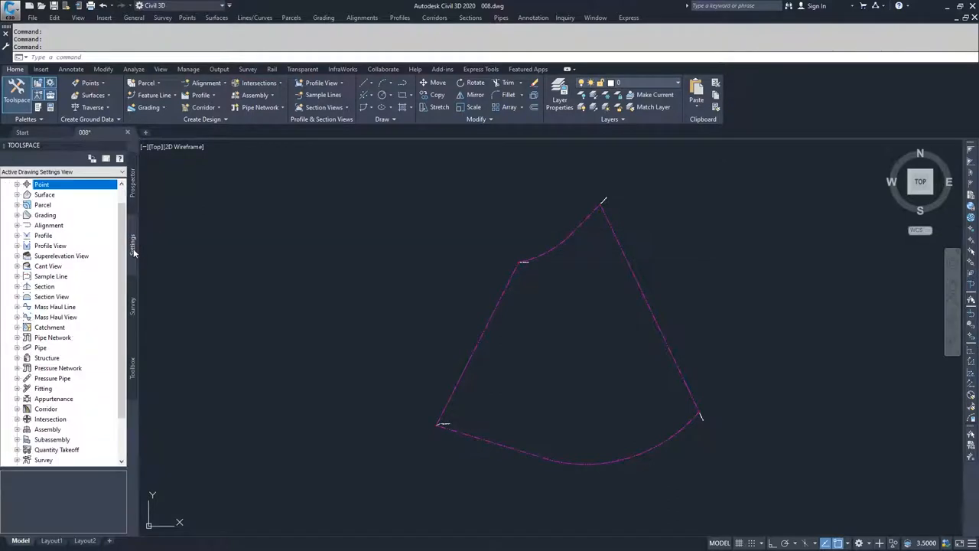
Step: In the Essentials description key set, set the CALC* key's style to CALC and close
click(18, 185)
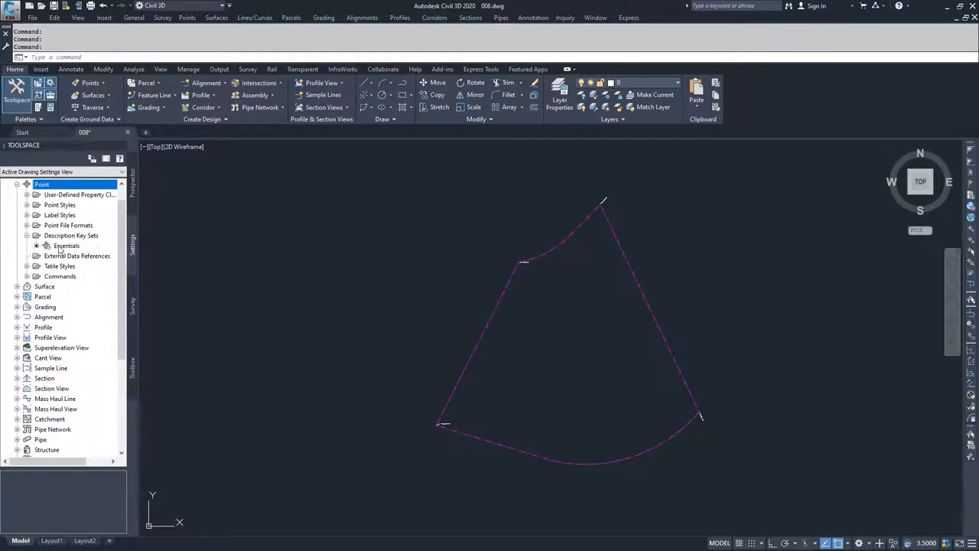
double_click(65, 246)
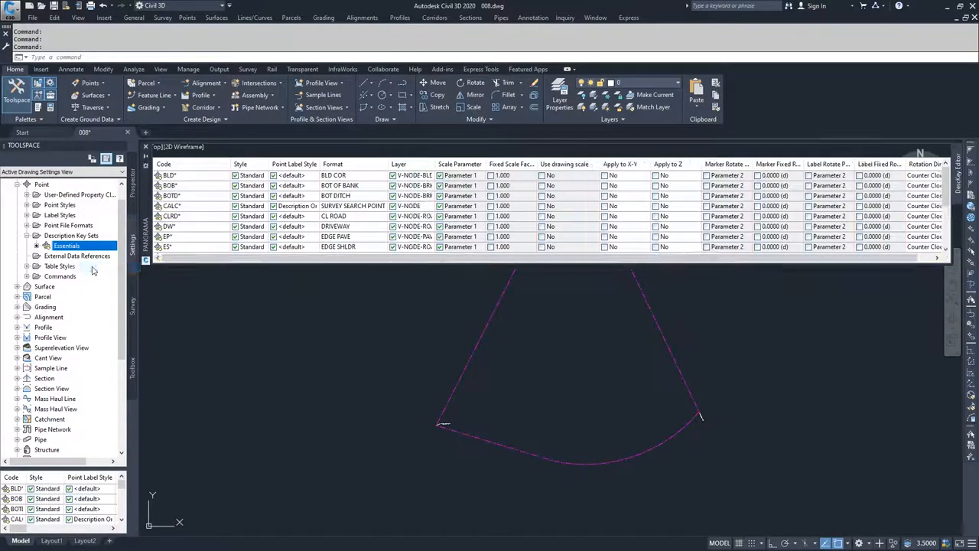
click(169, 205)
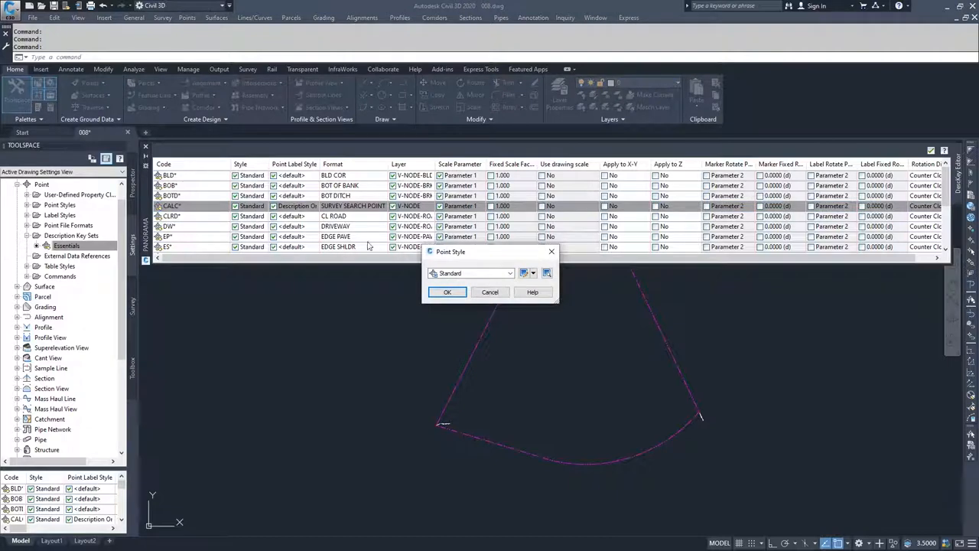
click(510, 273)
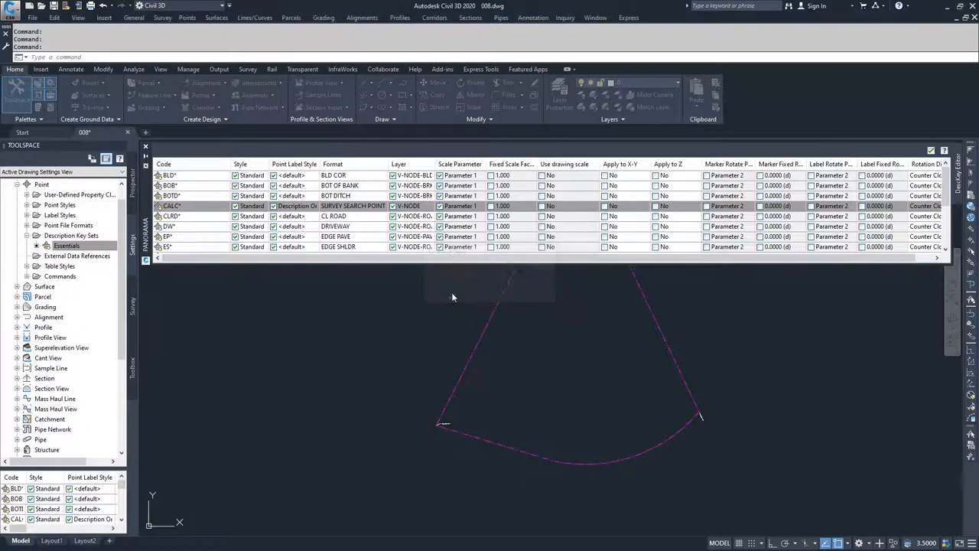
click(145, 146)
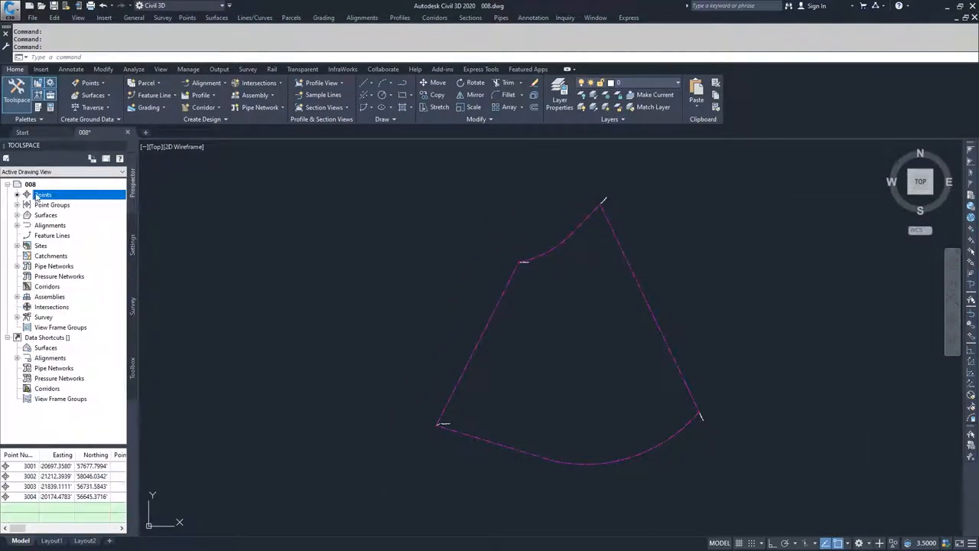
Step: Select all four drawing points from the Prospector Points collection
right_click(43, 194)
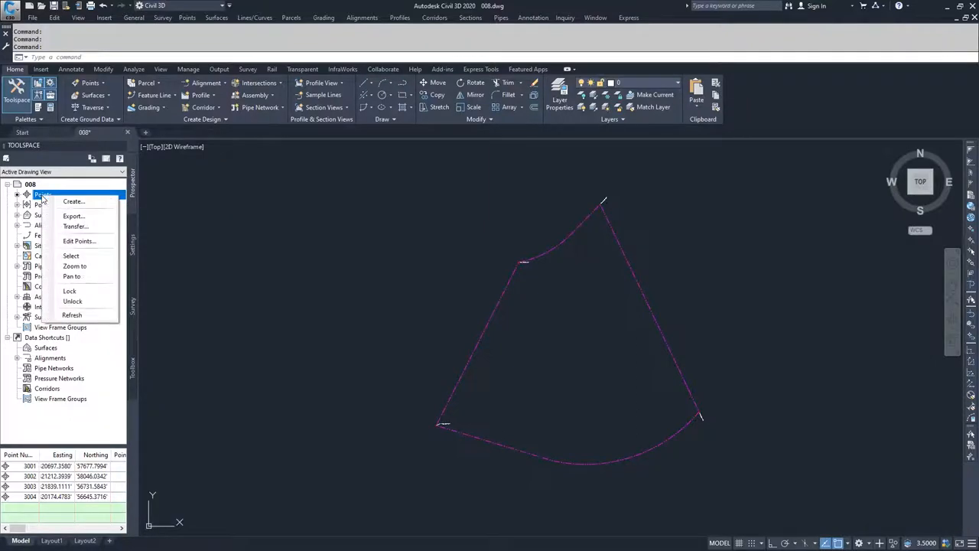
click(43, 195)
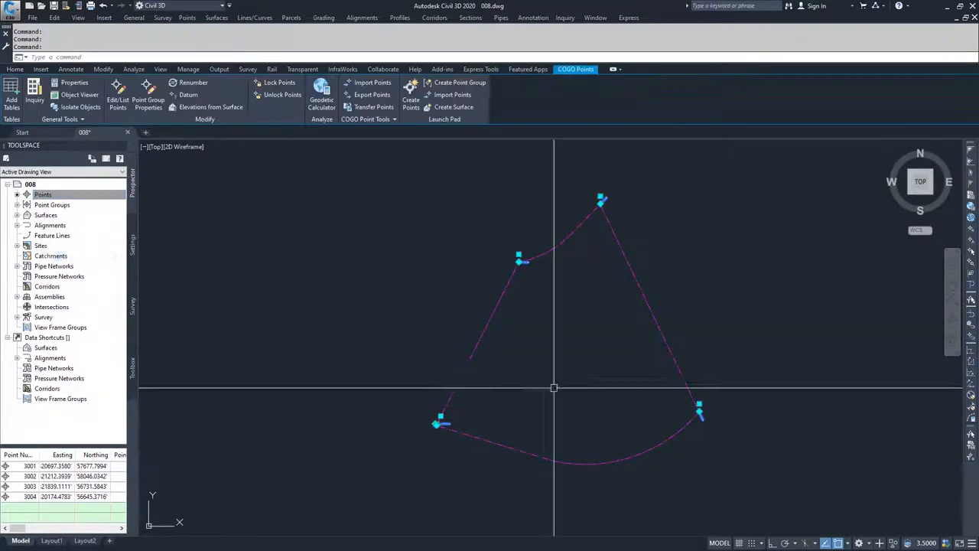